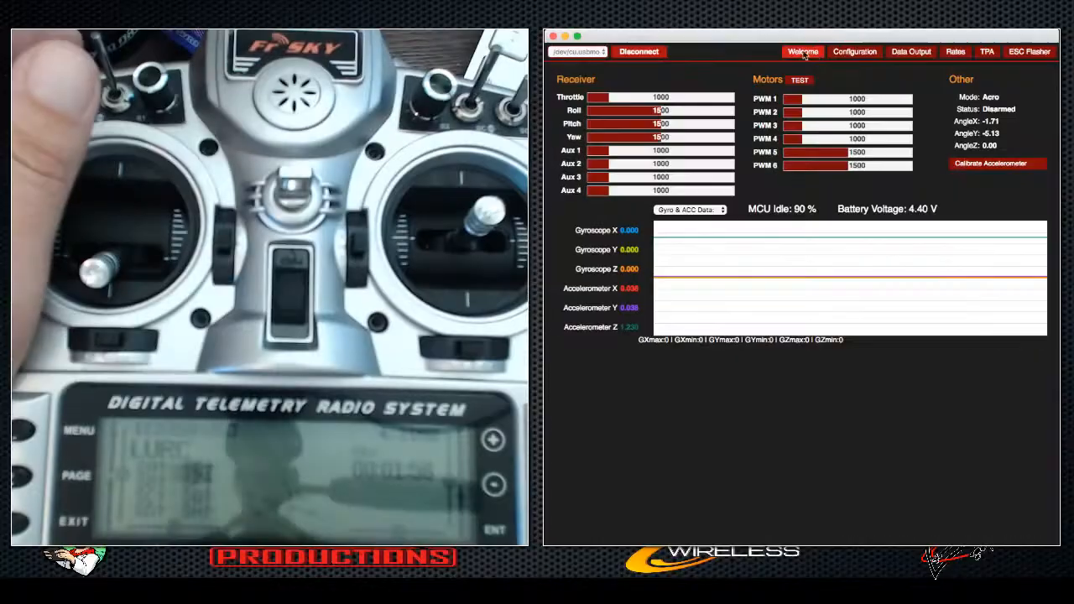
- Return to the Welcome board overview and disconnect the flight controller
click(802, 51)
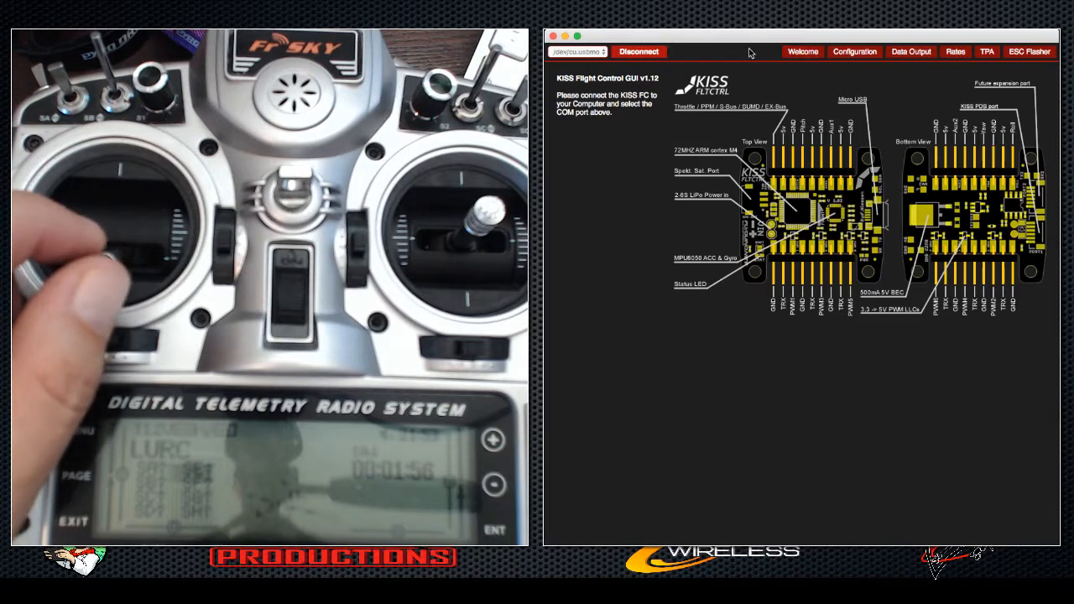
click(639, 51)
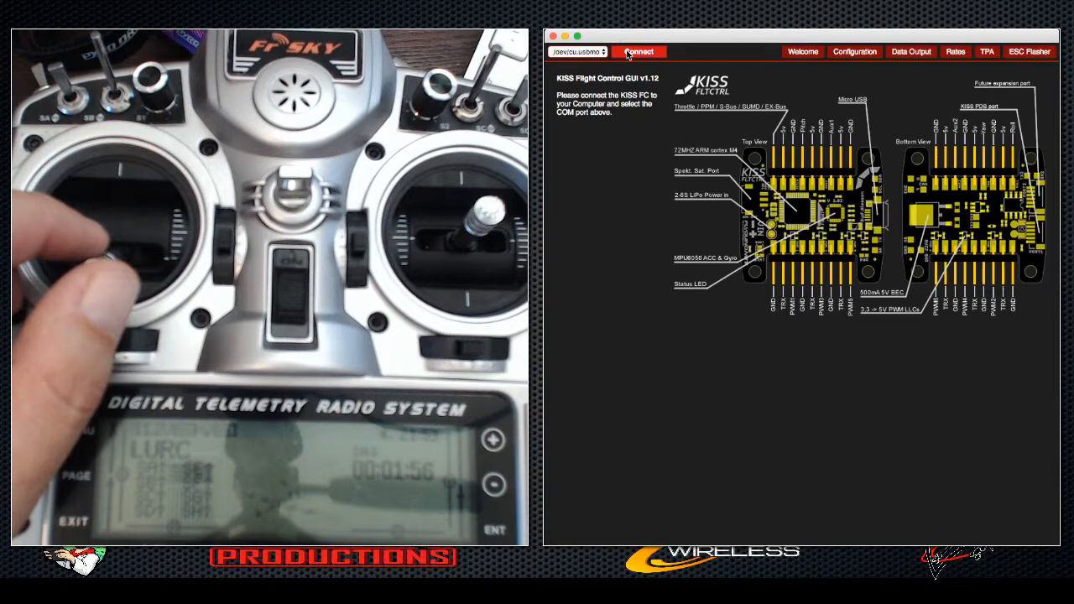
- Reconnect the flight controller and show live receiver, motor and sensor data
click(638, 51)
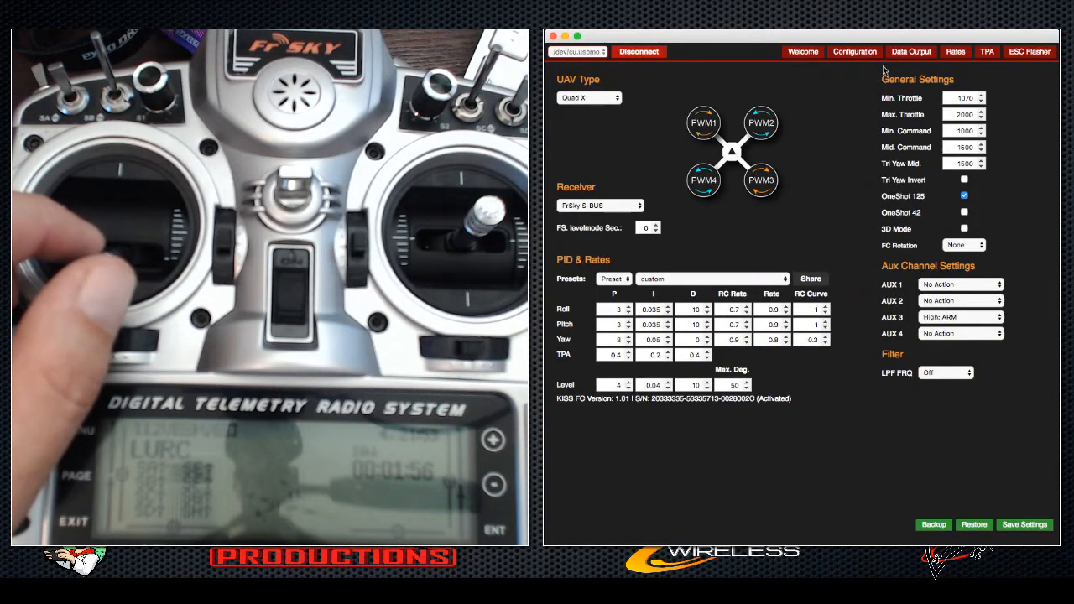
click(911, 52)
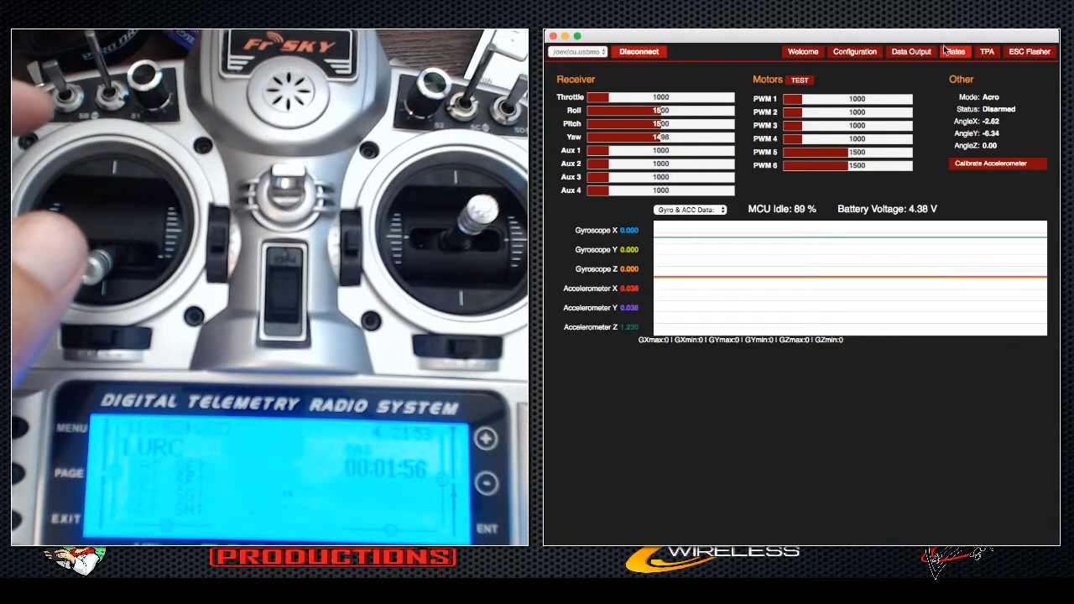
- Show the Rates page with roll, pitch and yaw settings and response charts
click(955, 52)
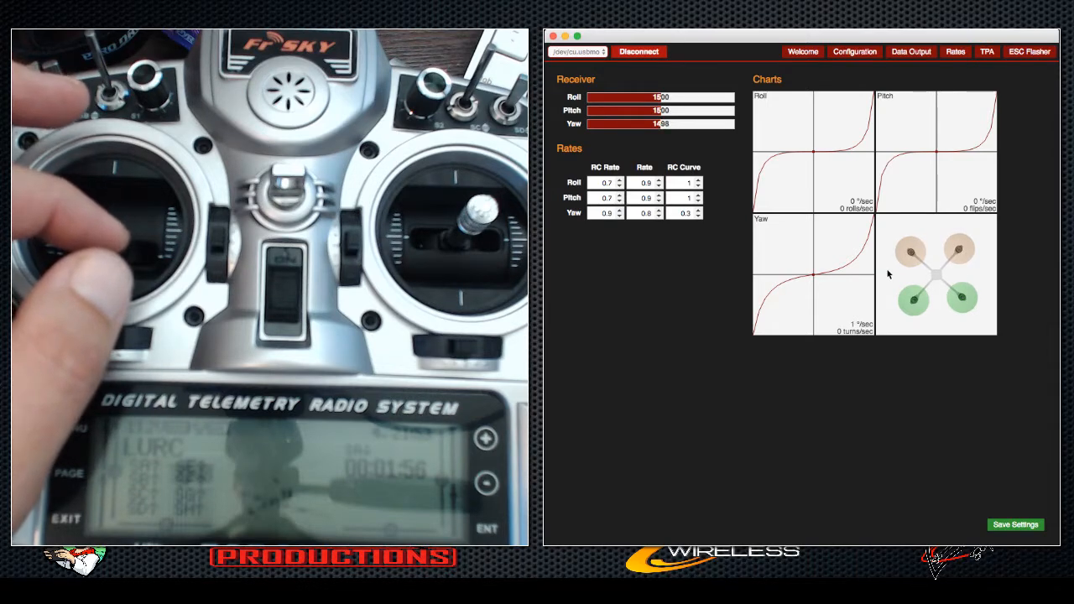
mouse_move(1009, 240)
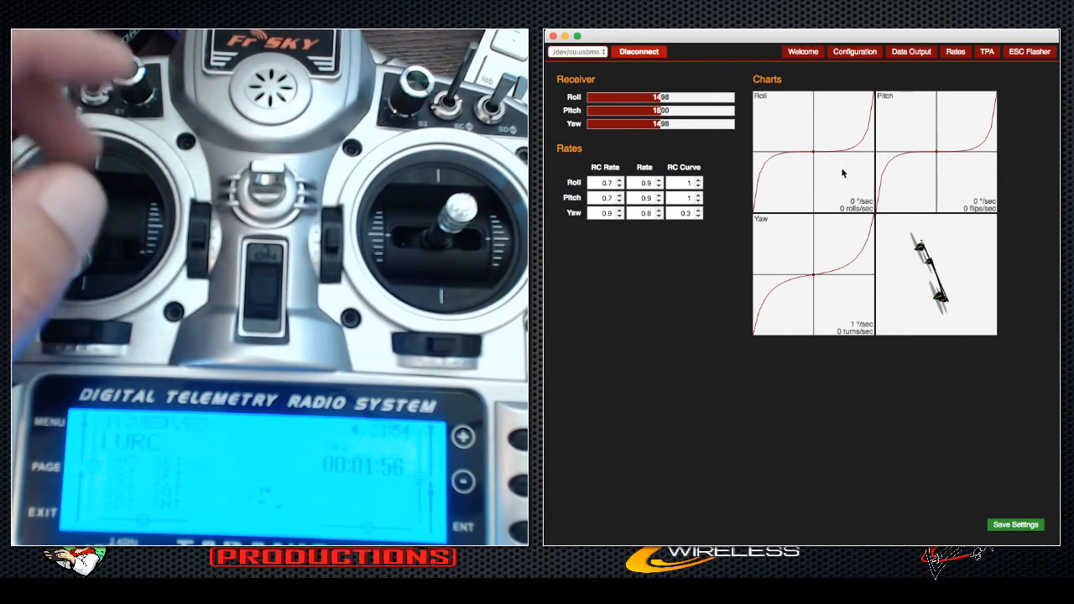
mouse_move(651, 348)
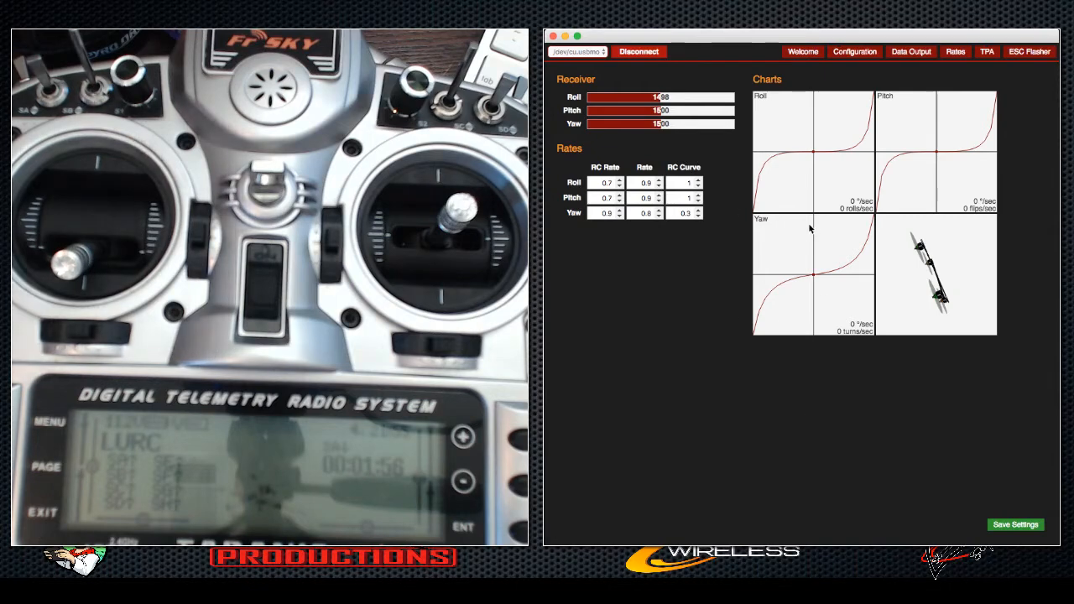
mouse_move(902, 300)
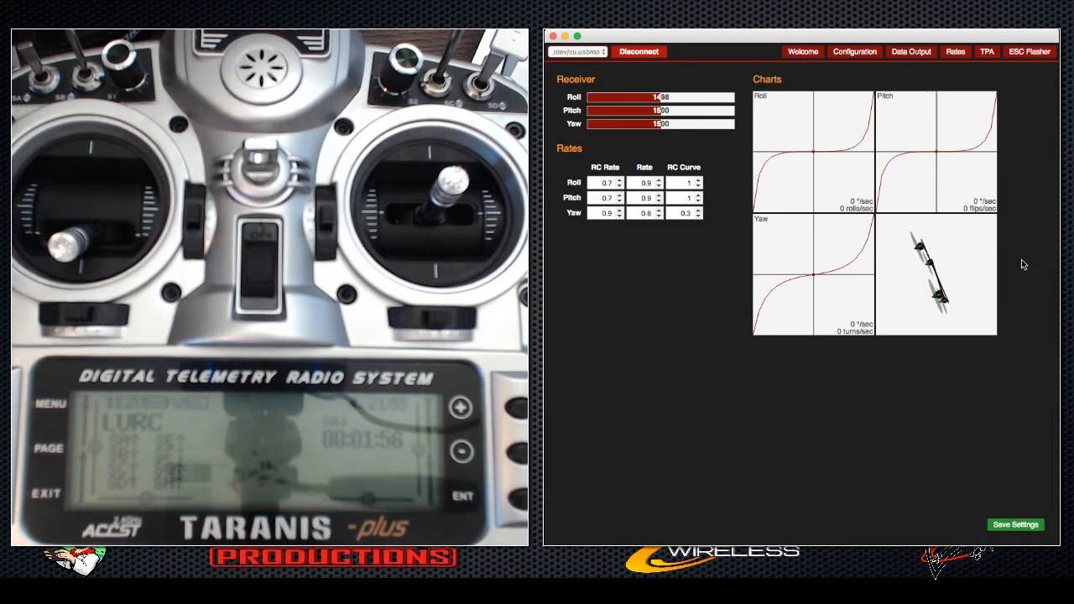
mouse_move(937, 345)
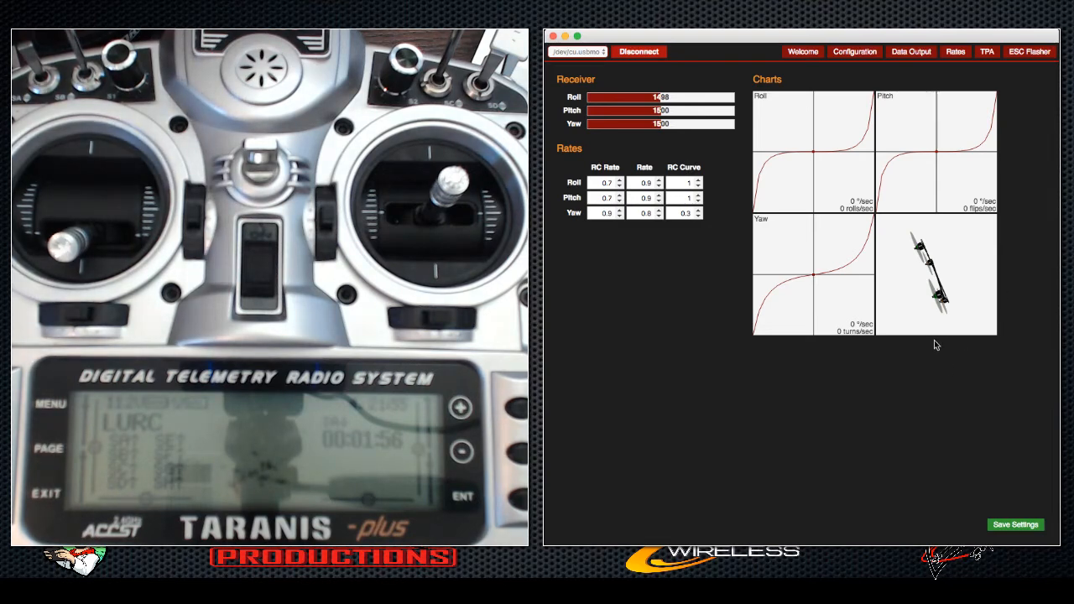